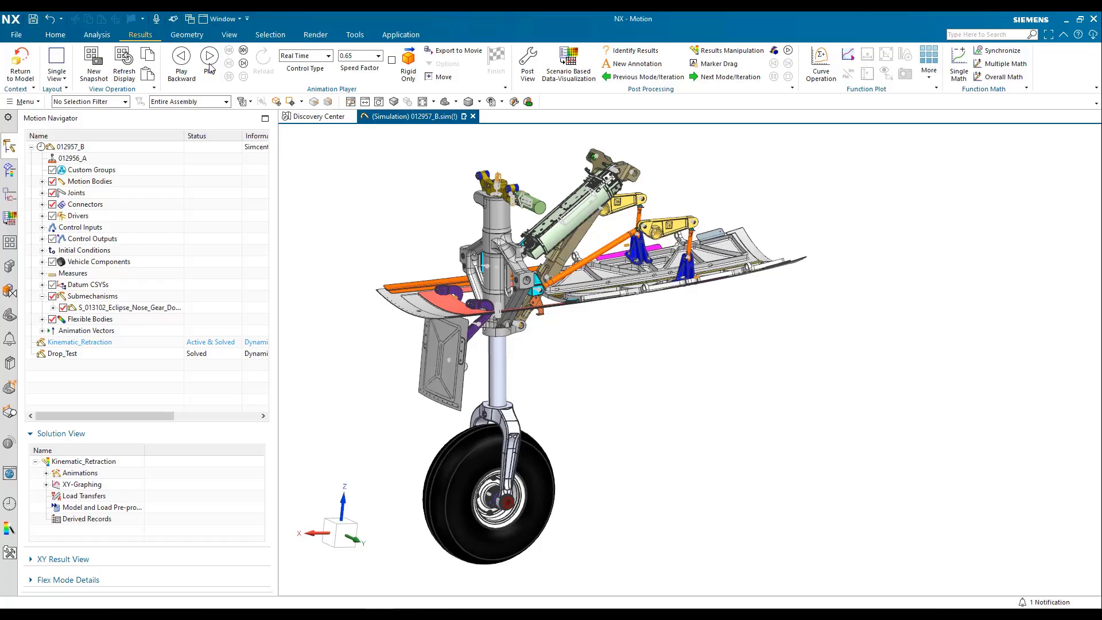
Step: Animate the flexible-body retraction with deformation contours and open the Flight Performance Simulation deliverable
left_click(209, 58)
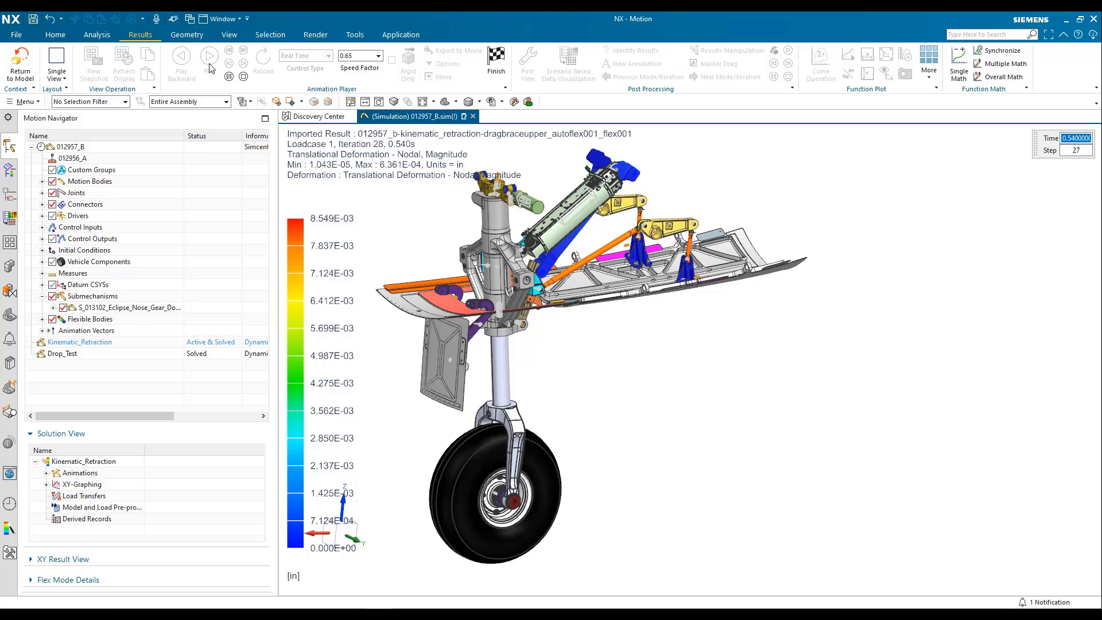
left_click(209, 57)
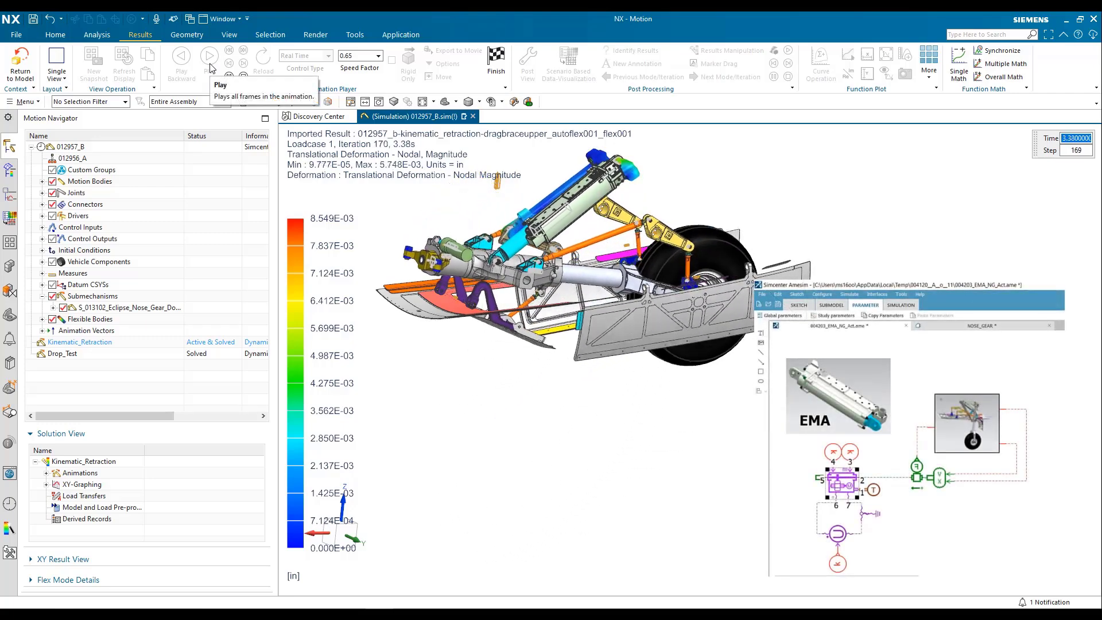
left_click(209, 57)
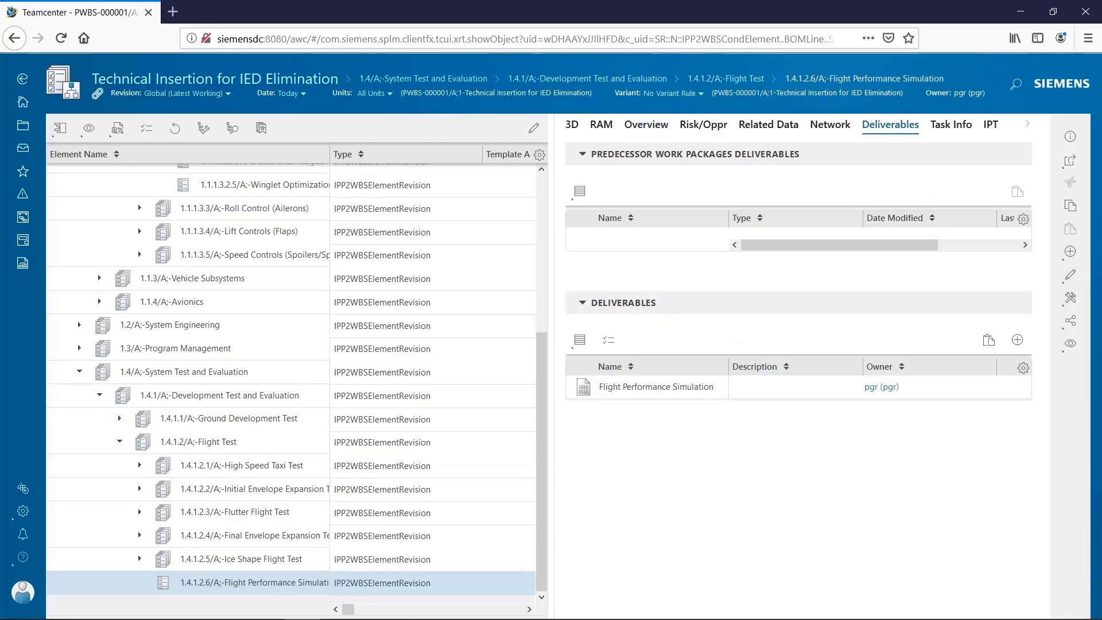
left_click(645, 124)
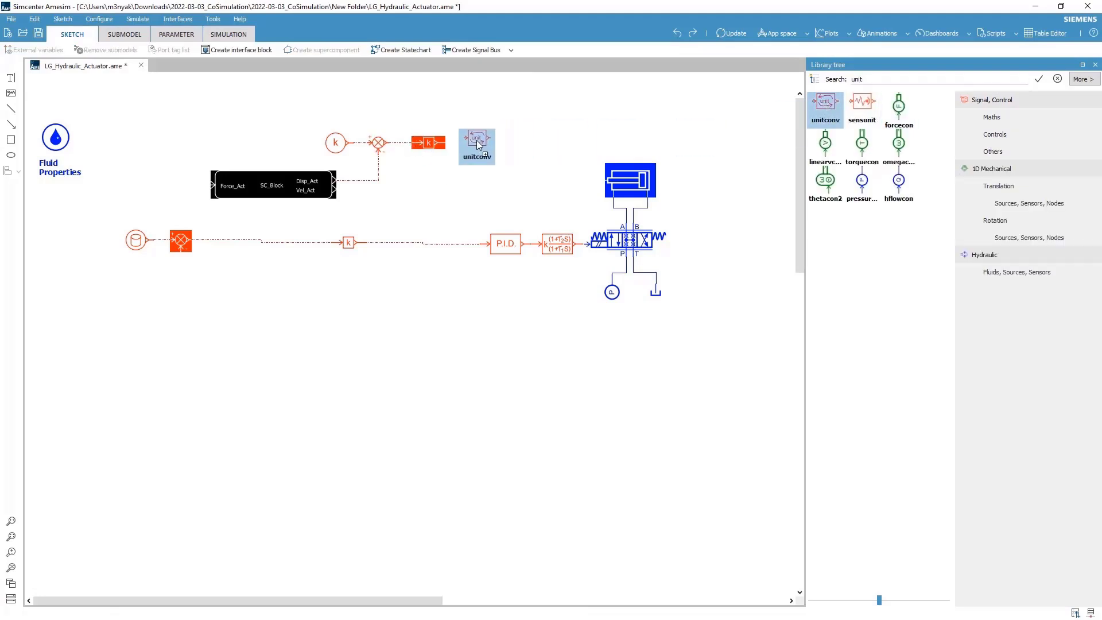
Step: Place a unit-conversion block and a linear sensor into the actuator sketch
left_click(476, 143)
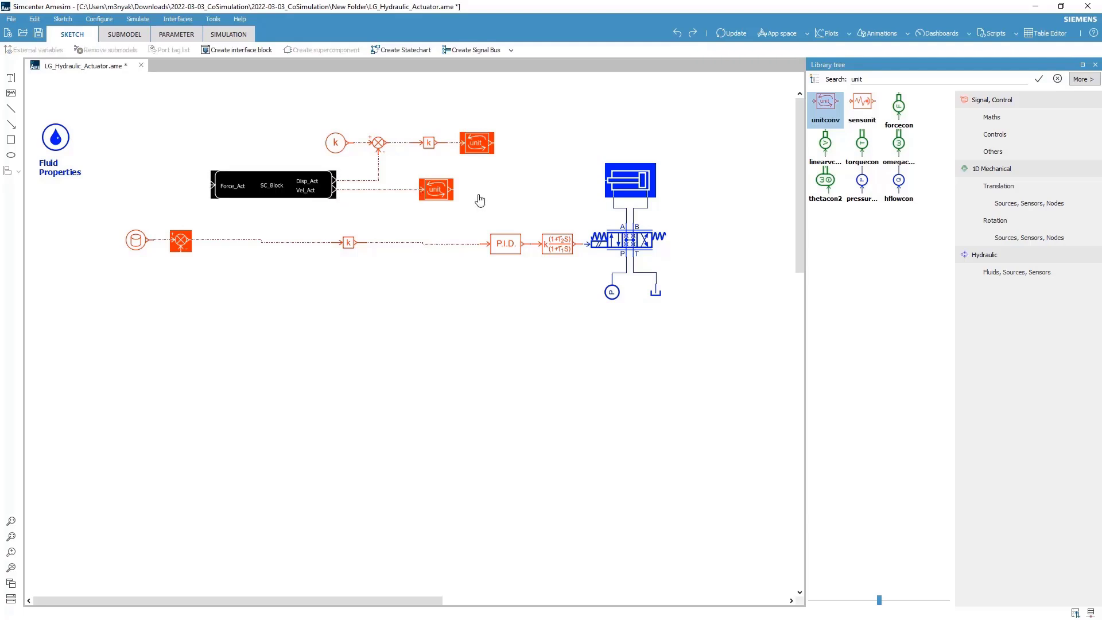
type("linear")
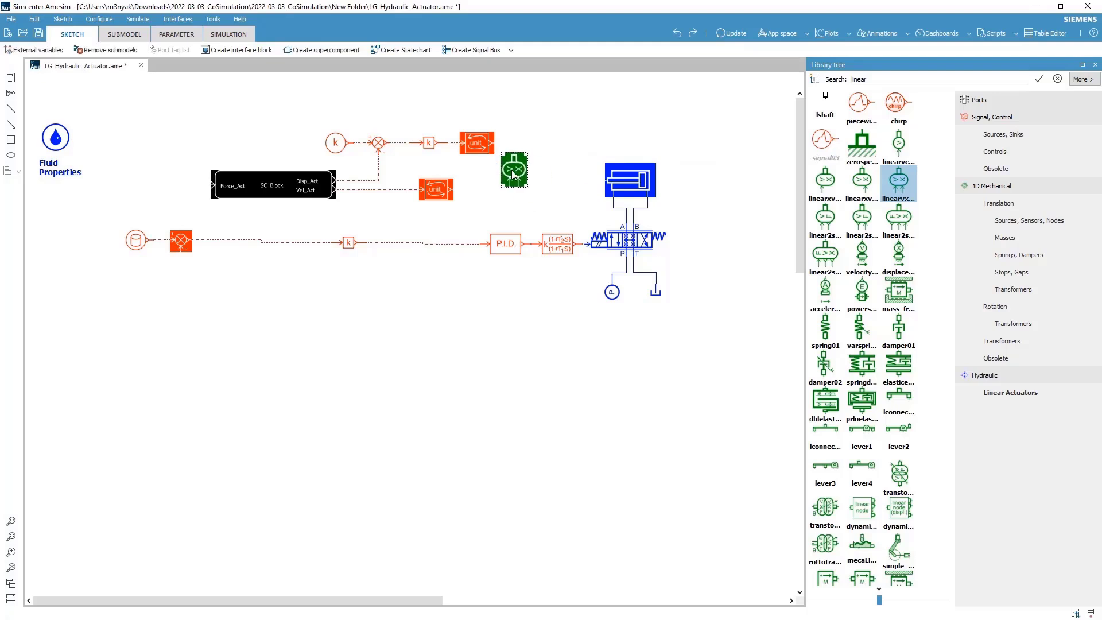
right_click(514, 170)
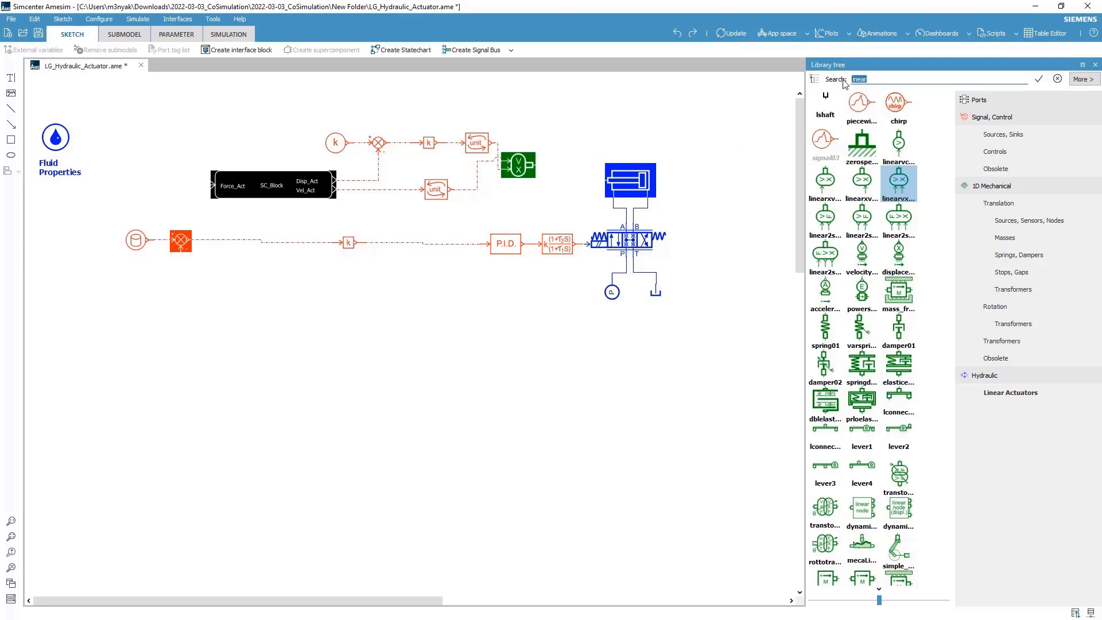
left_click(176, 34)
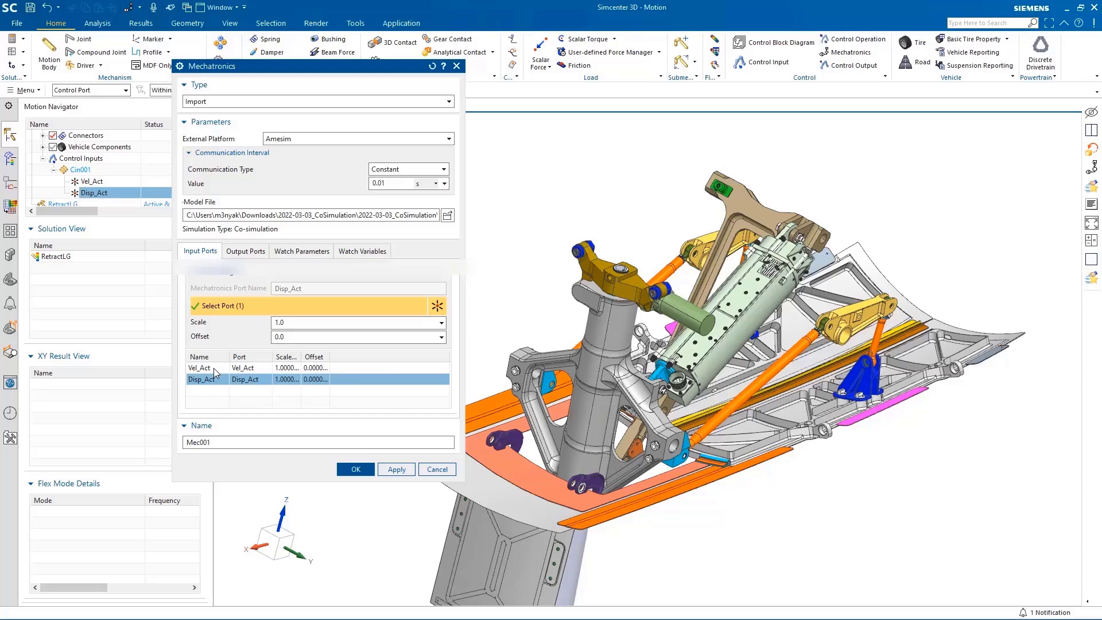
Step: Check the Force_Act output port, watched PID gains and valve/actuator variables, then close
left_click(200, 367)
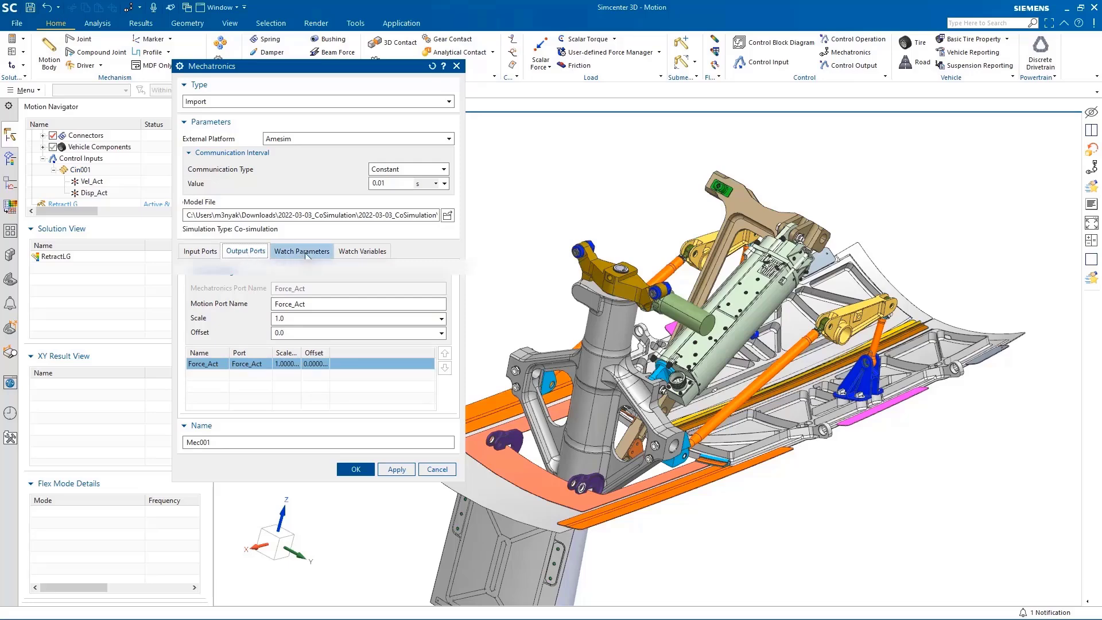
left_click(301, 251)
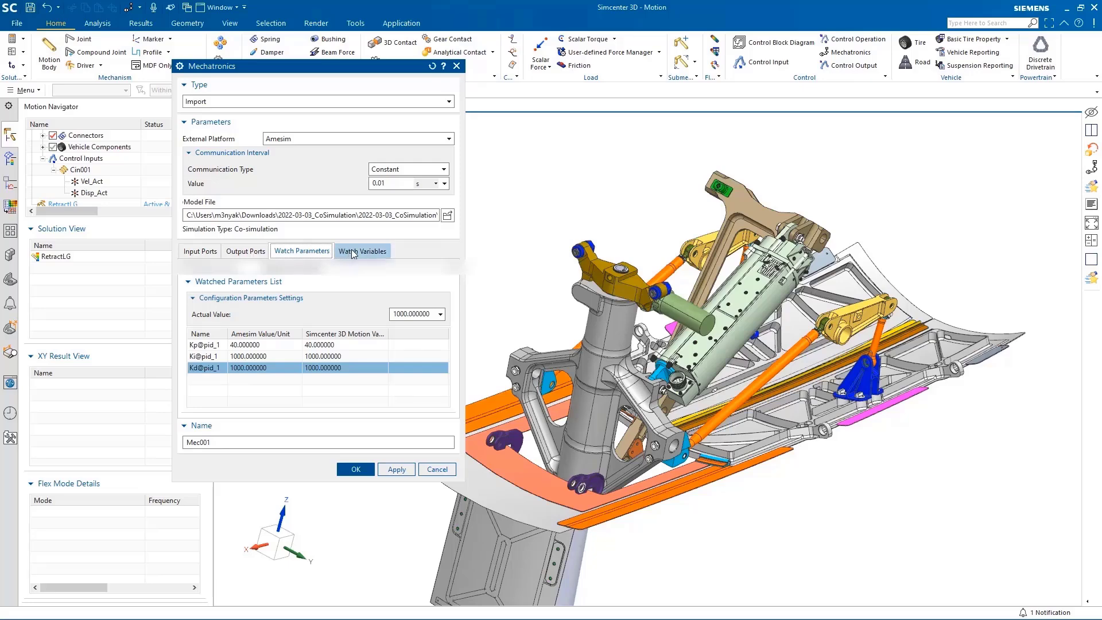
left_click(363, 251)
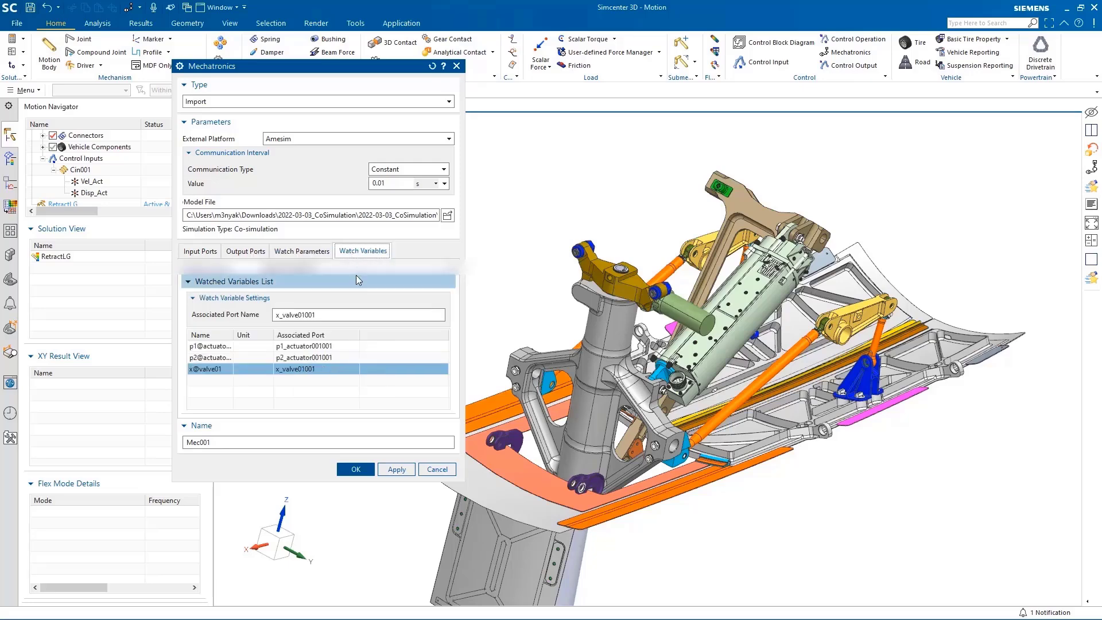
left_click(355, 470)
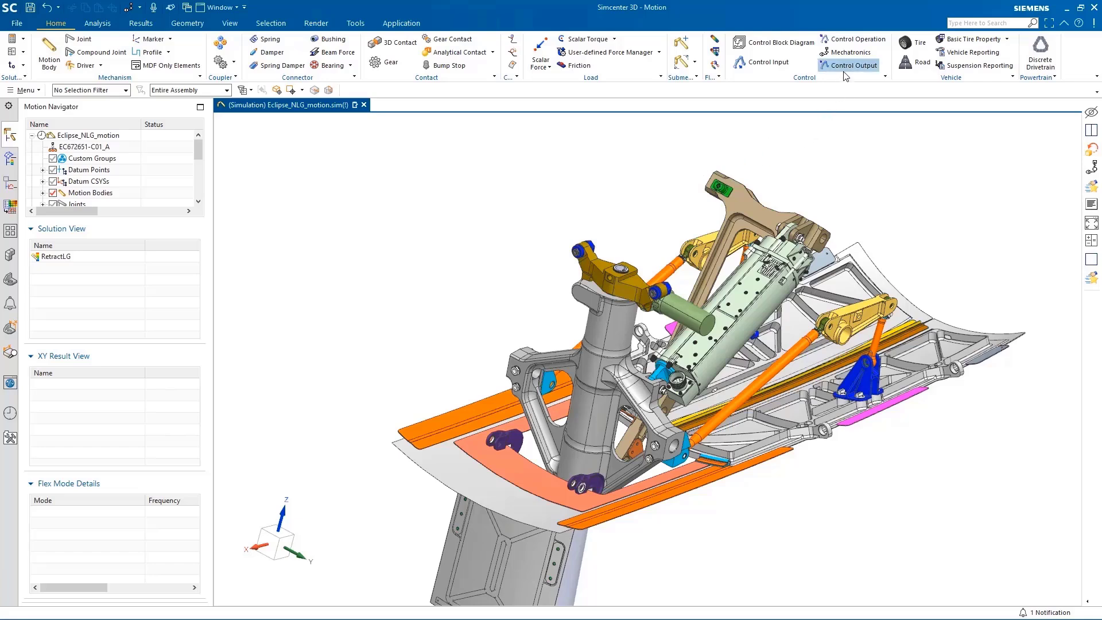
Step: Define a Joint/Constraint force control output on the Actuator joint for Mec001's port
left_click(851, 65)
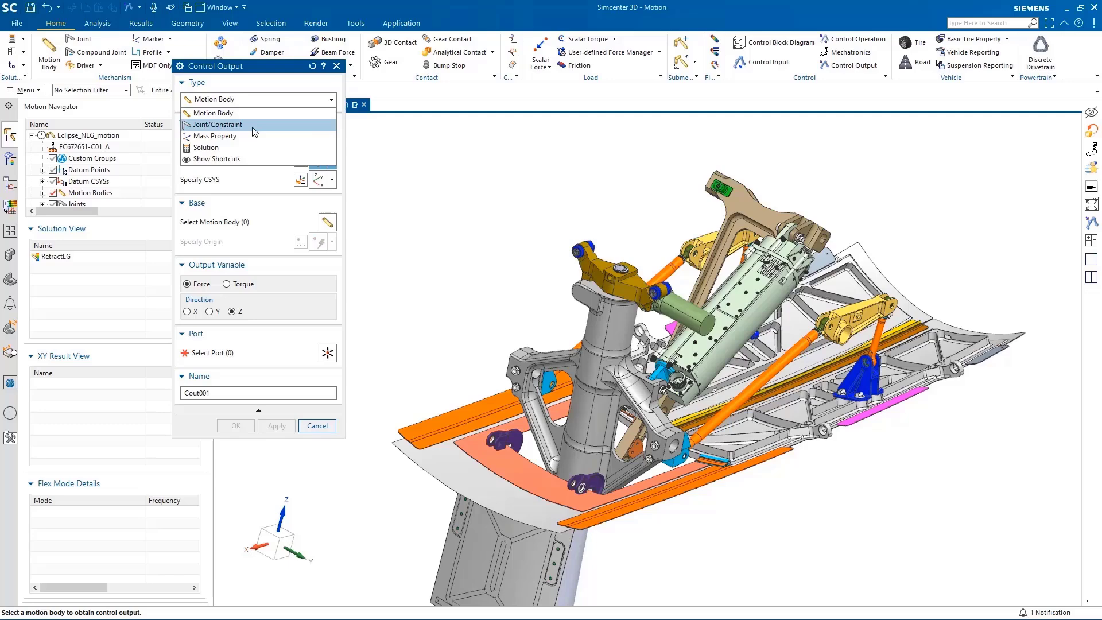
left_click(219, 125)
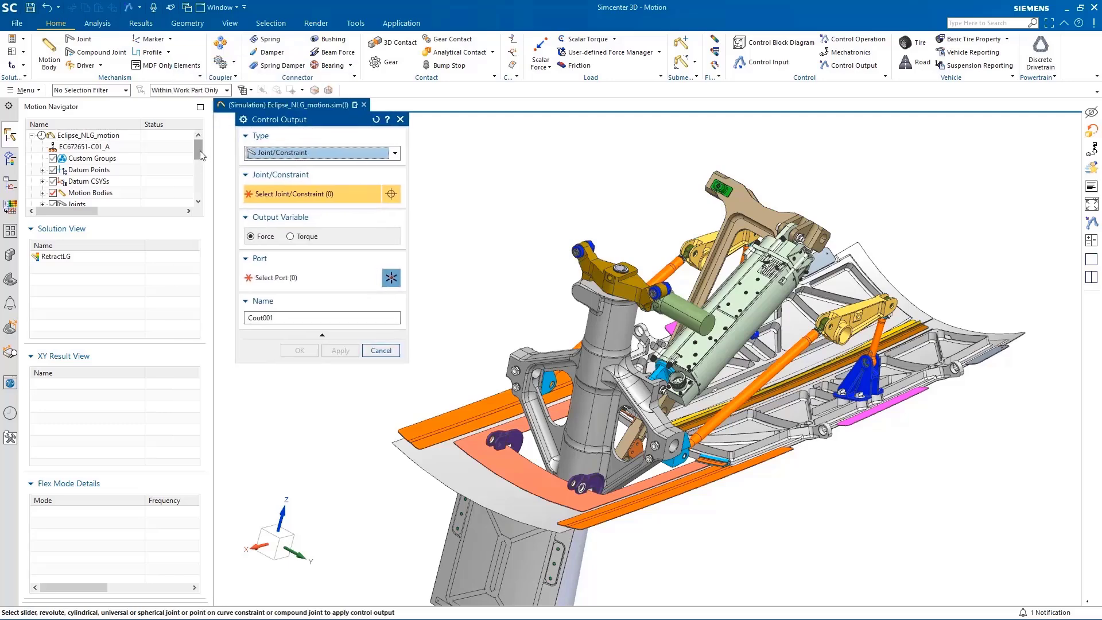
scroll("down", 3)
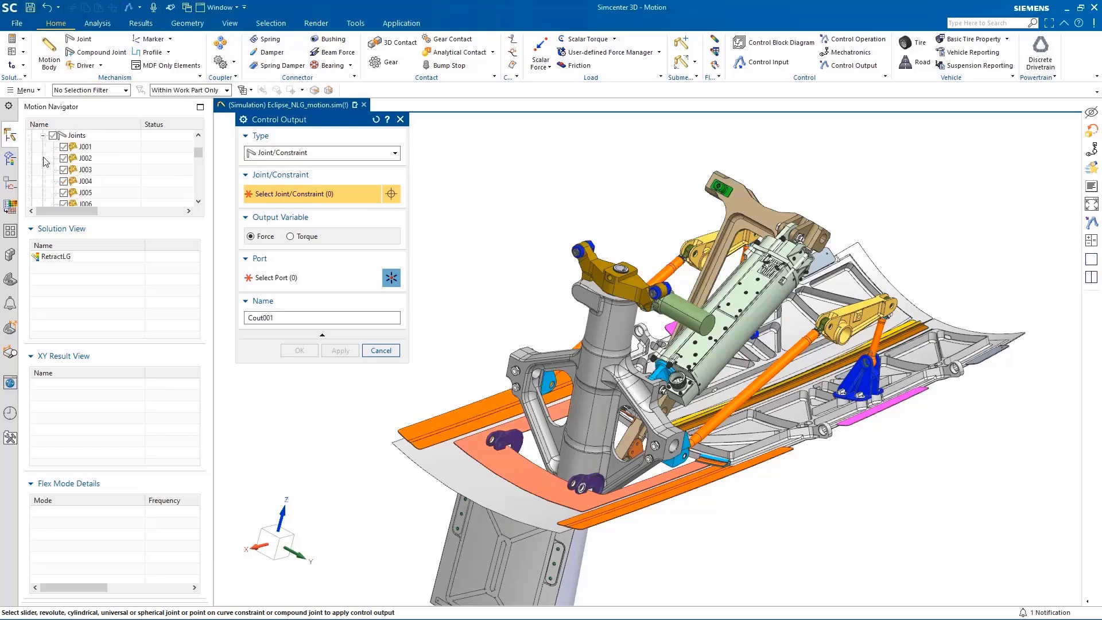
scroll("down", 3)
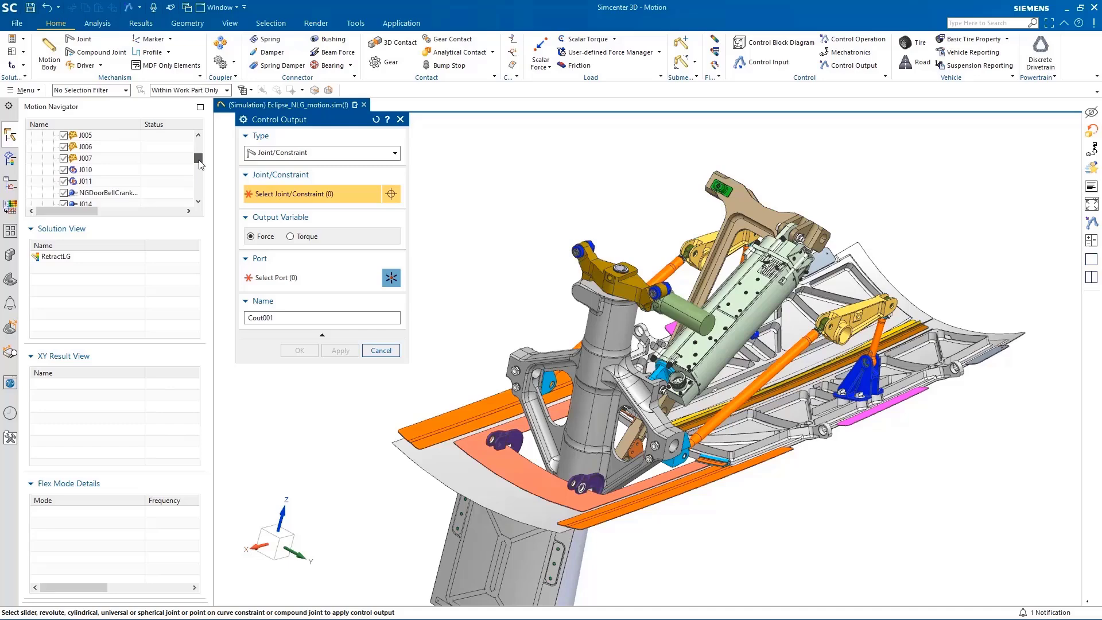
scroll("down", 3)
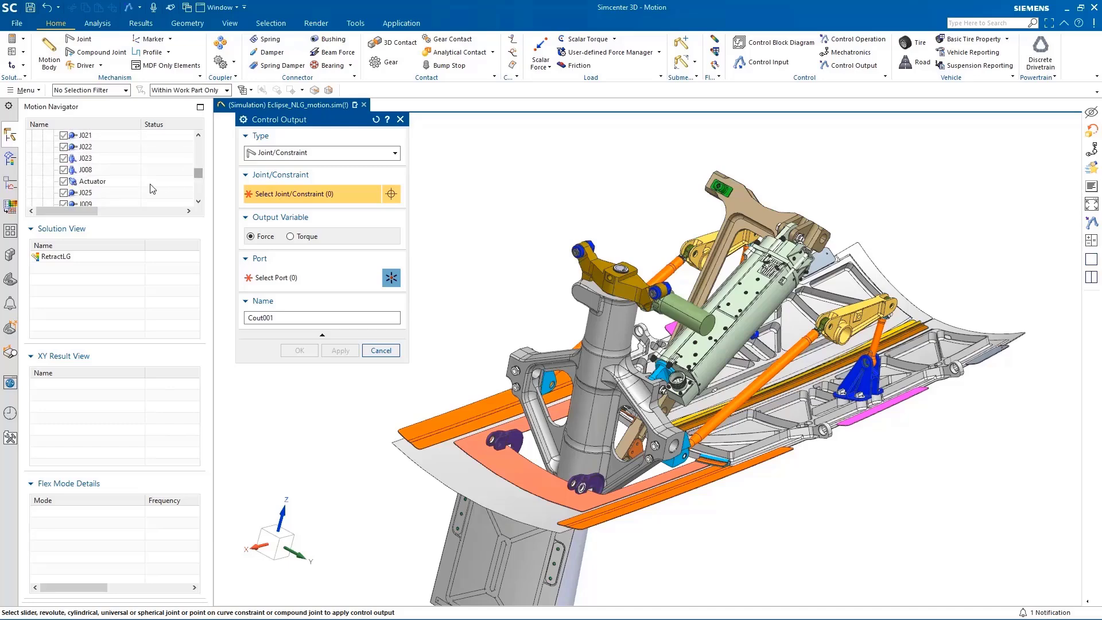
left_click(93, 181)
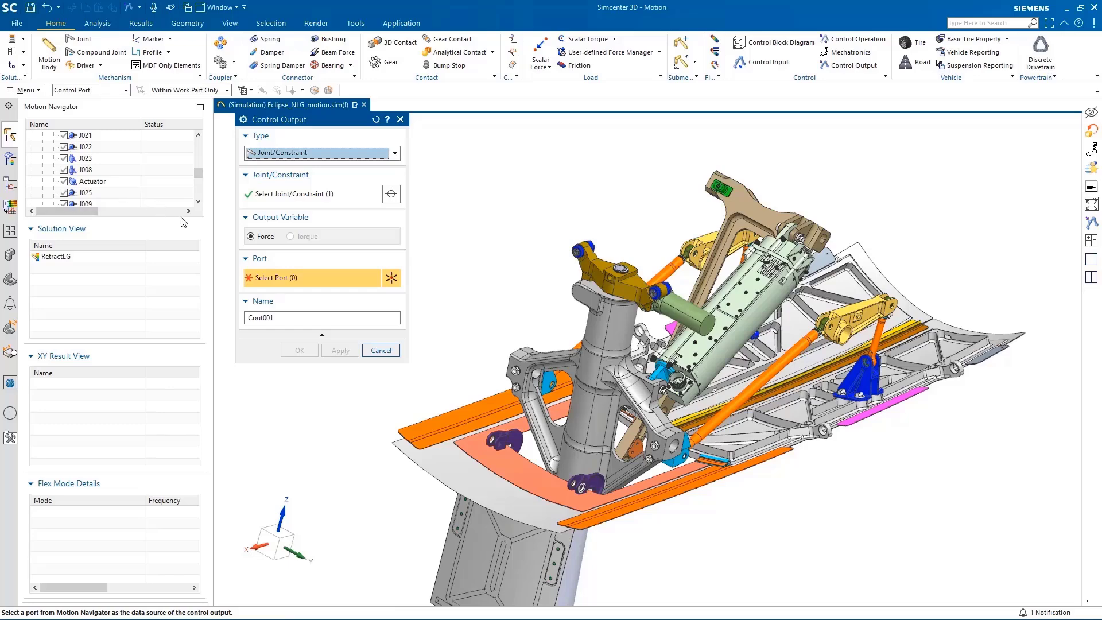
scroll("down", 3)
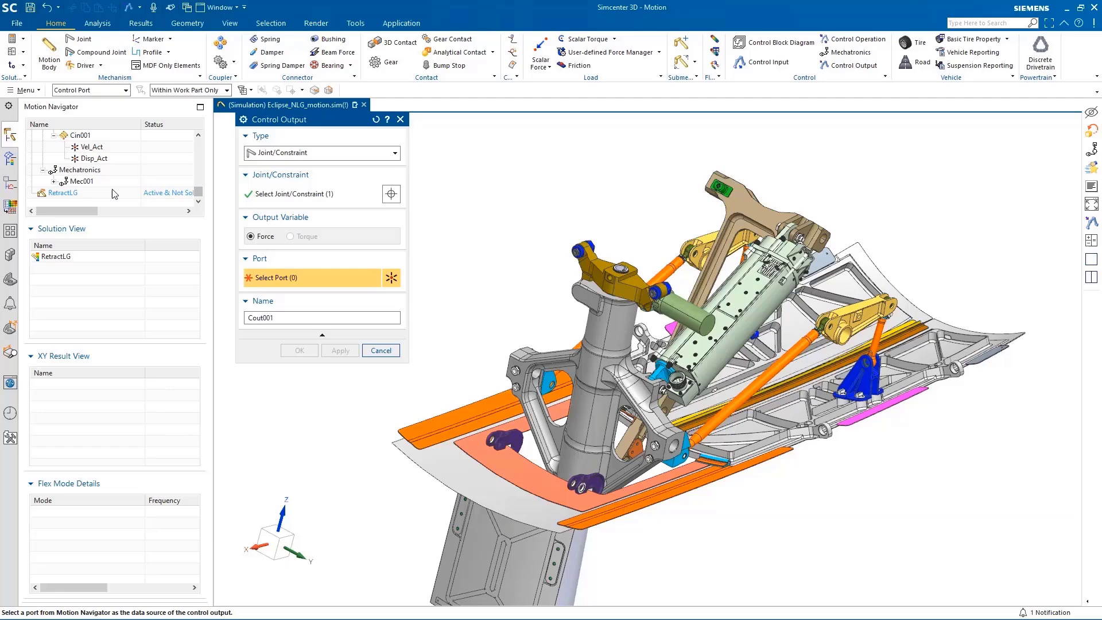
mouse_move(60, 187)
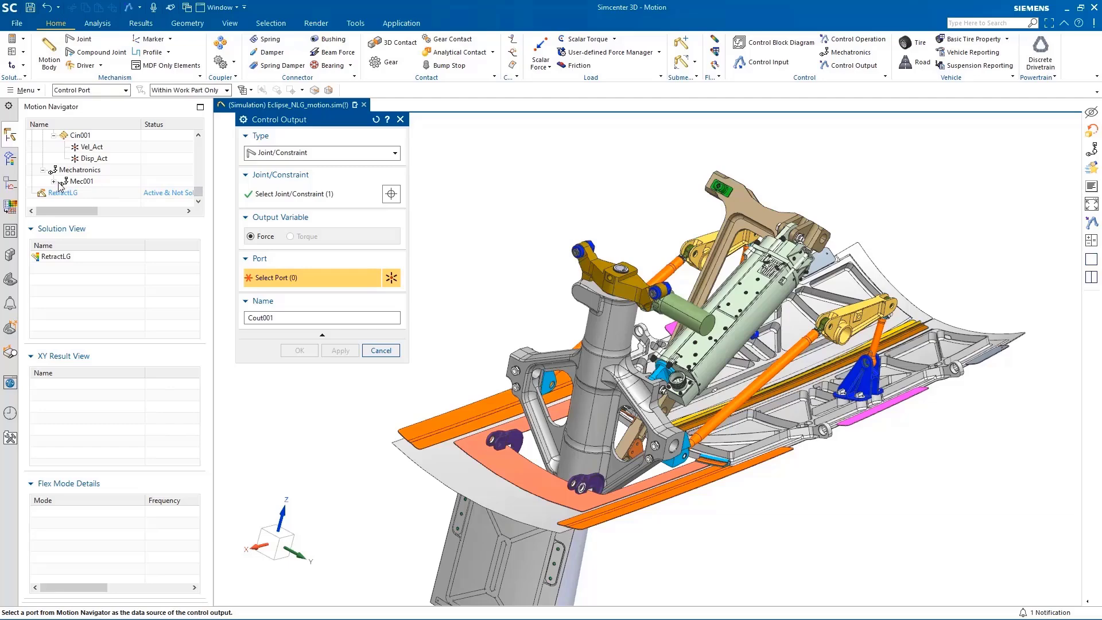
left_click(95, 193)
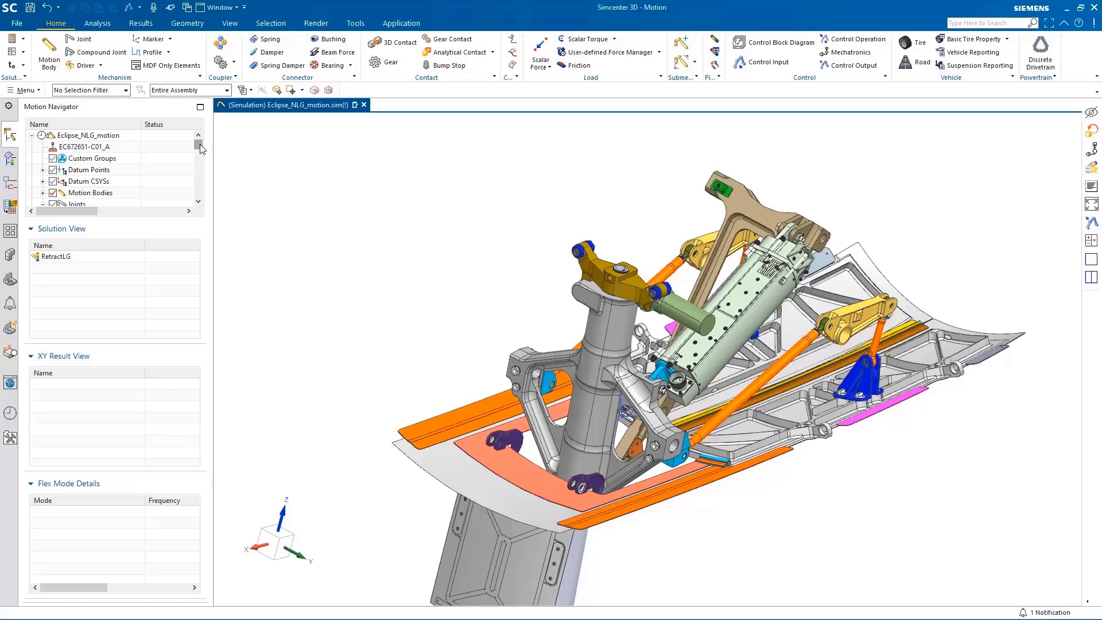
Step: Graph Vel_Act and Disp_Act and play the 10-second RetractLG retraction
left_click(140, 22)
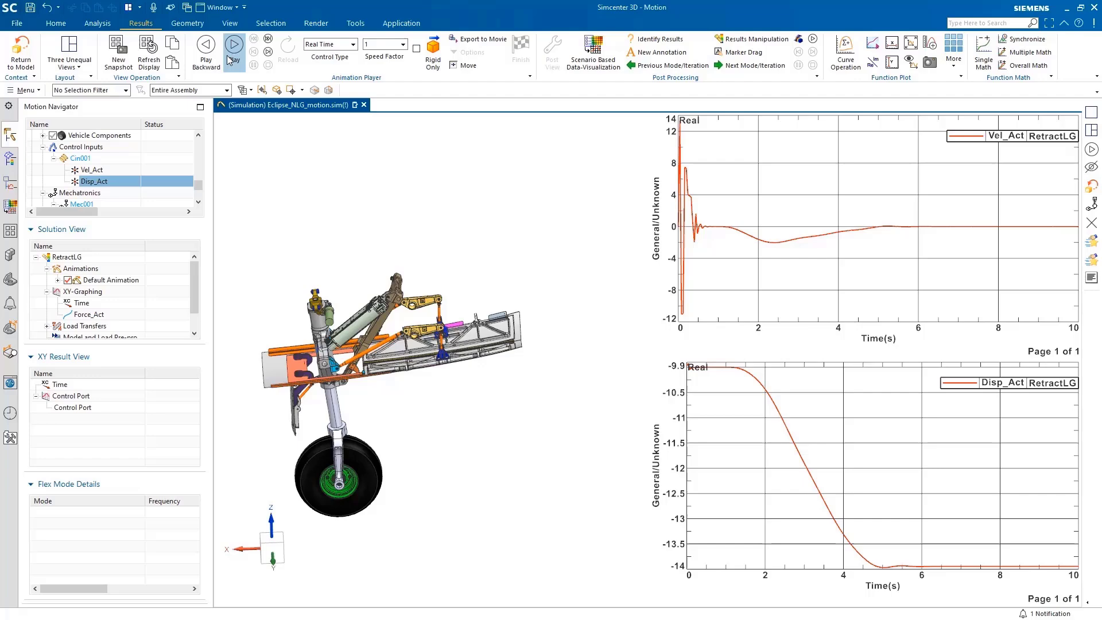
left_click(233, 44)
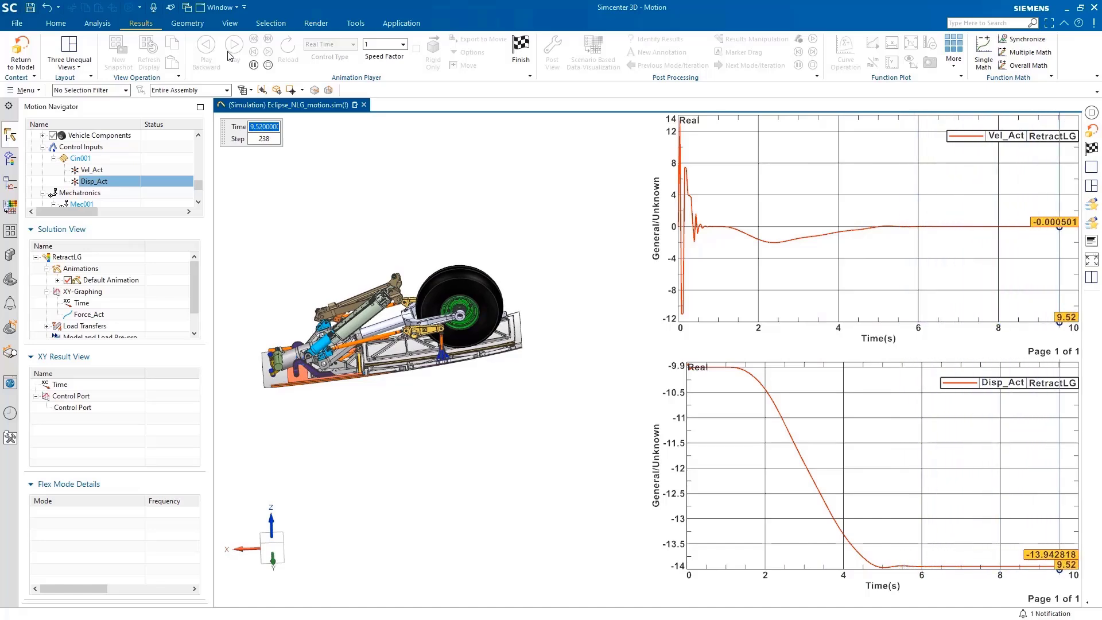
left_click(233, 46)
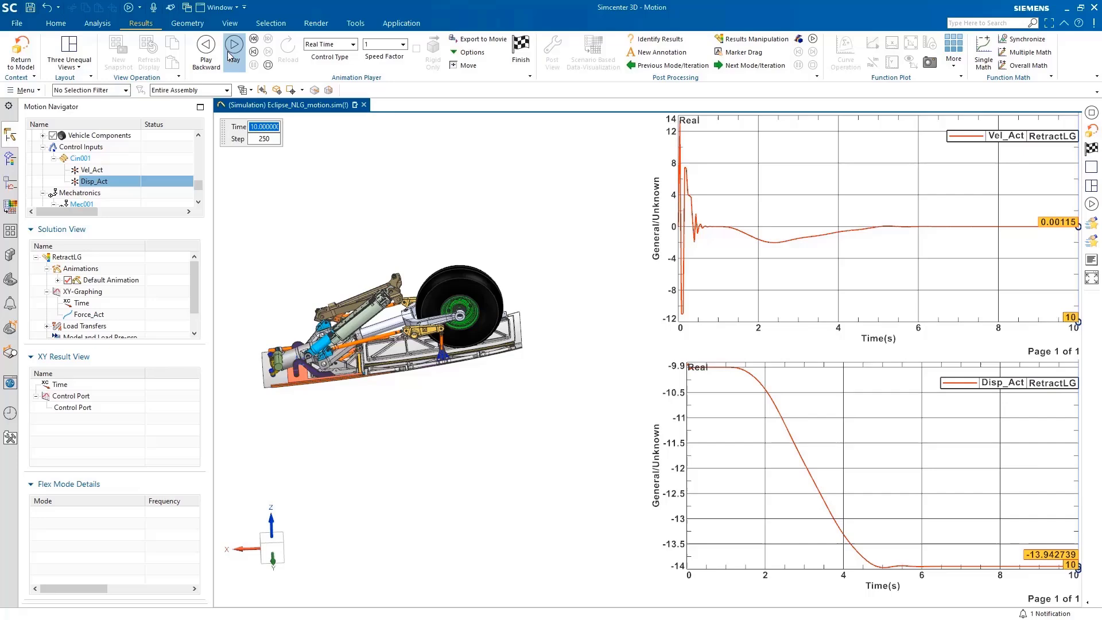